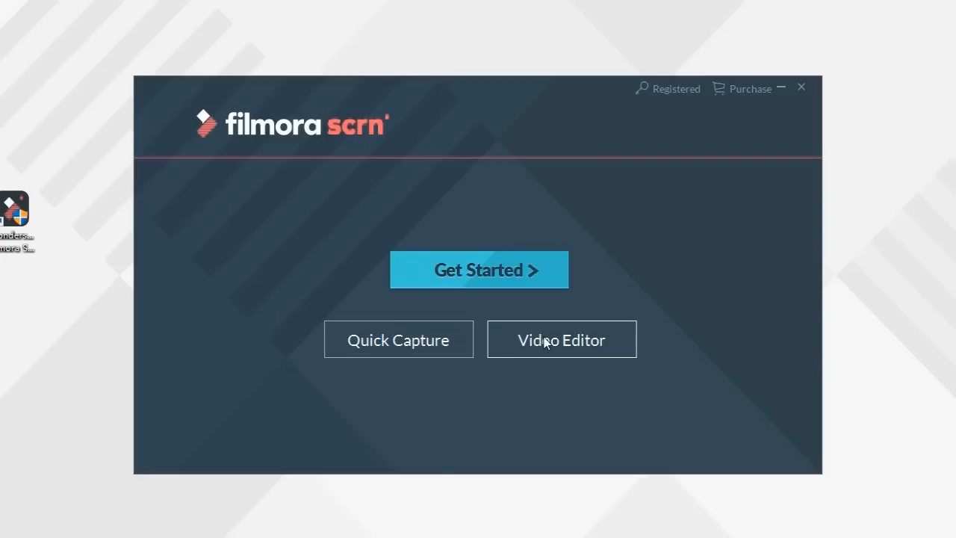
pyautogui.moveTo(487, 269)
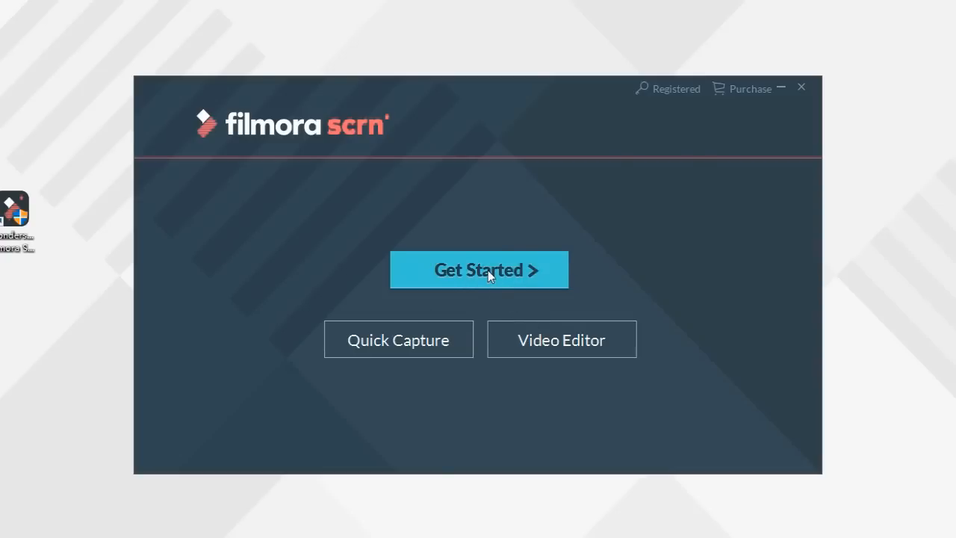
# Start the recording setup with full-screen capture at 30 fps
pyautogui.click(478, 269)
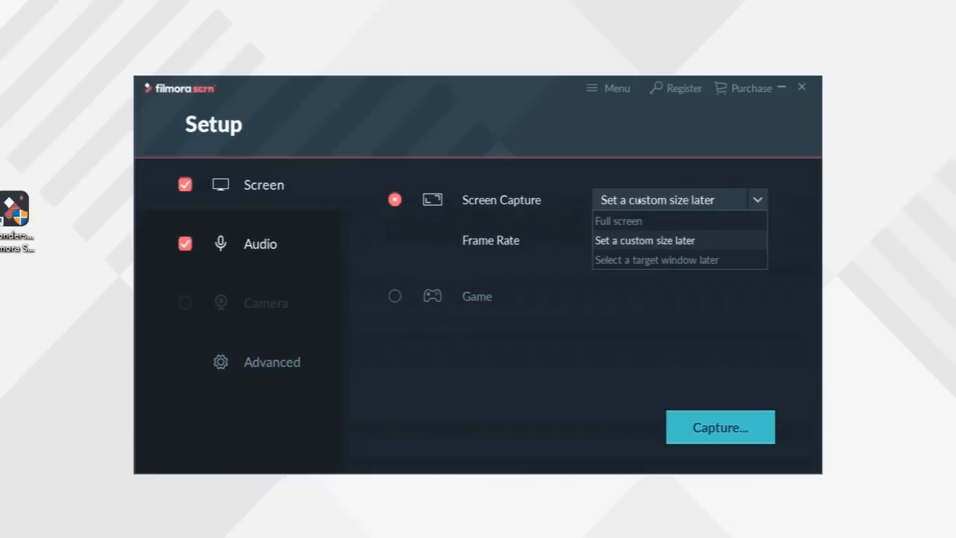
pyautogui.moveTo(656, 259)
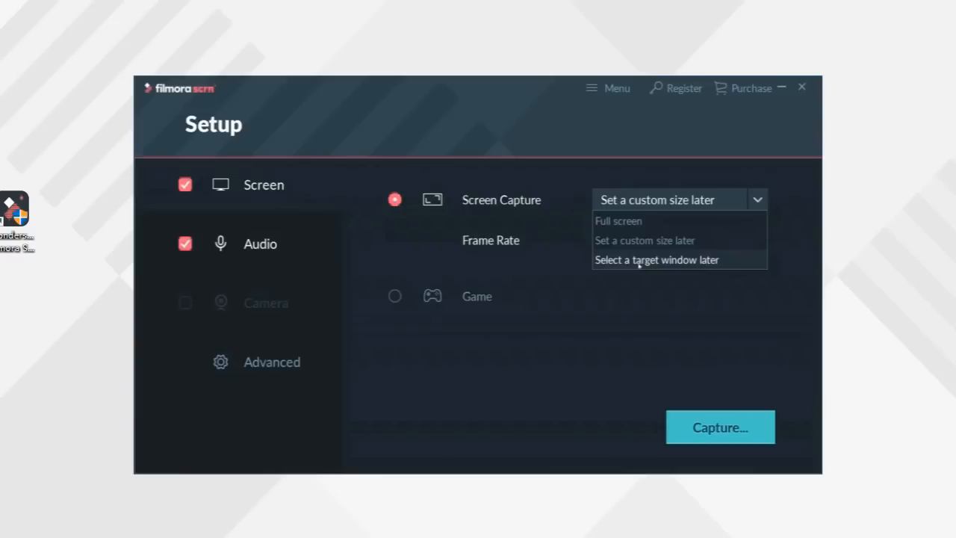
pyautogui.click(657, 260)
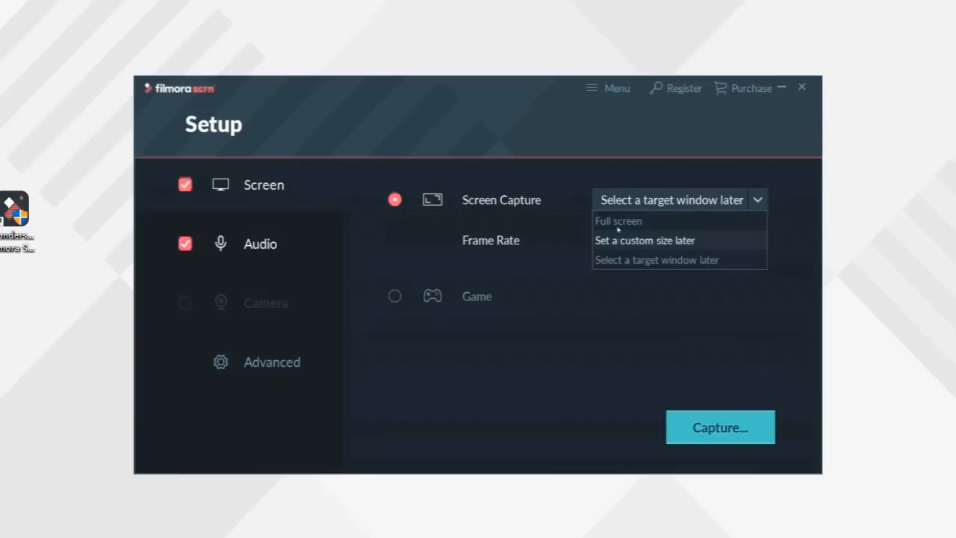
pyautogui.click(618, 221)
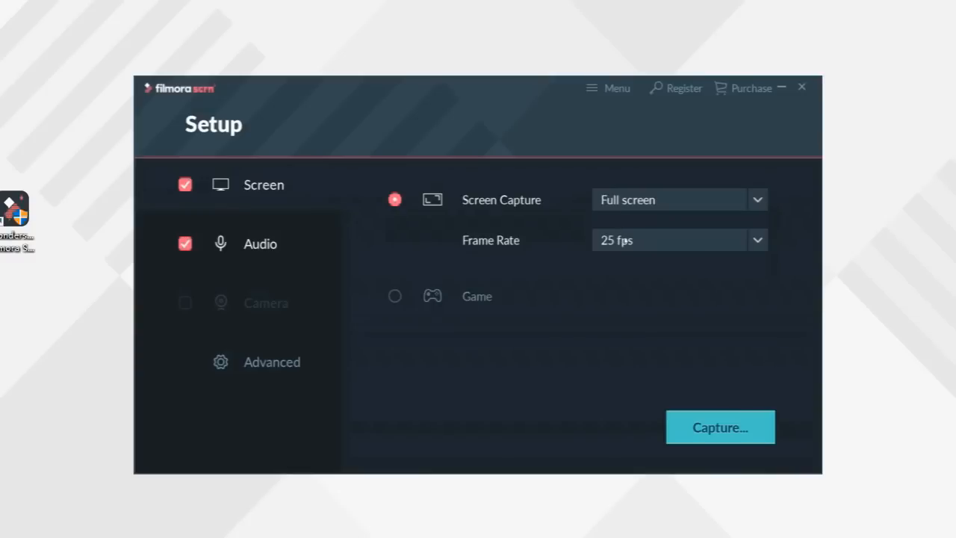
pyautogui.click(755, 239)
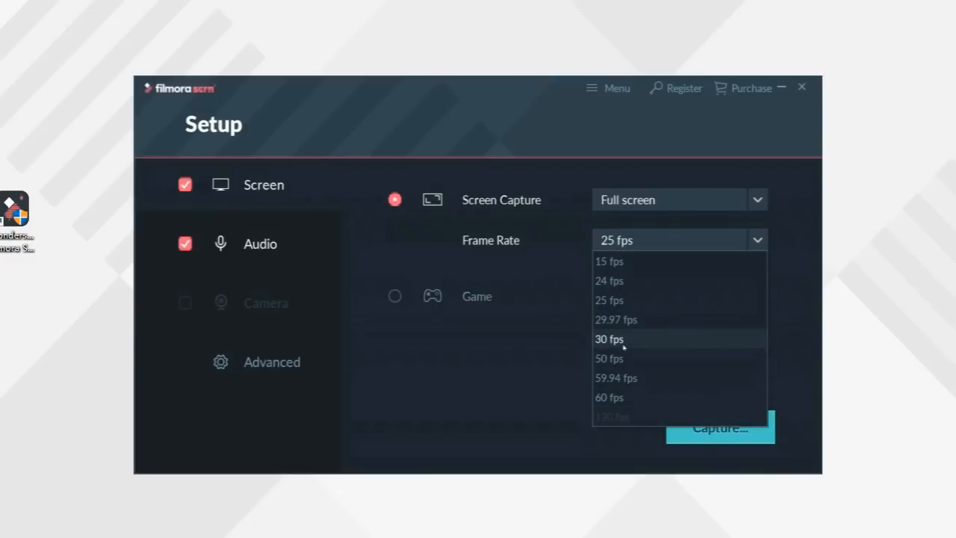
pyautogui.click(610, 337)
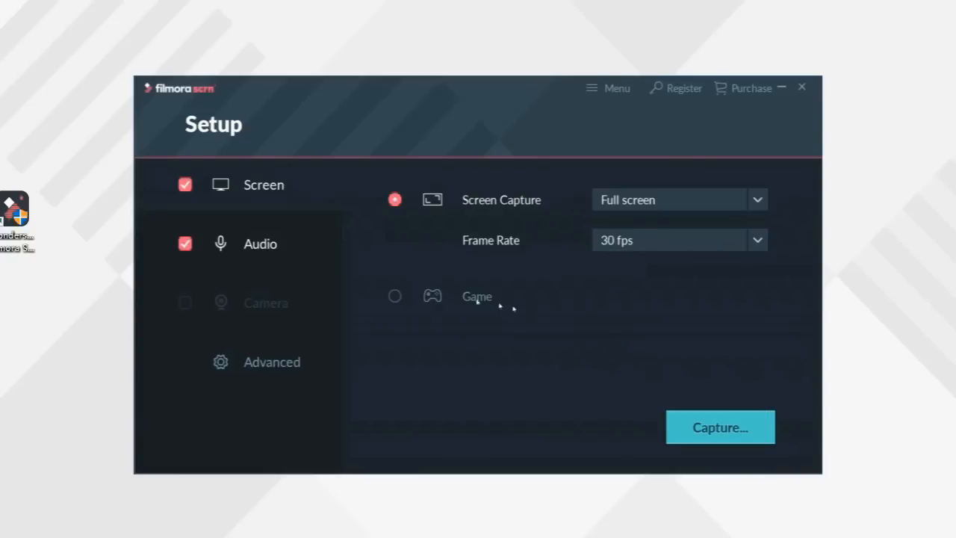
# Switch to game capture of Minecraft 1.12.2 at 120 fps
pyautogui.click(395, 296)
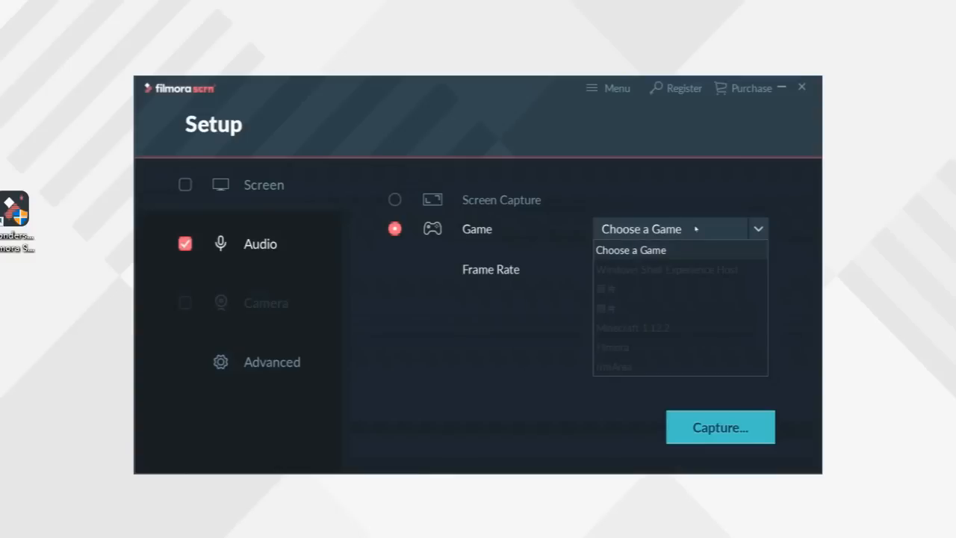
pyautogui.moveTo(634, 329)
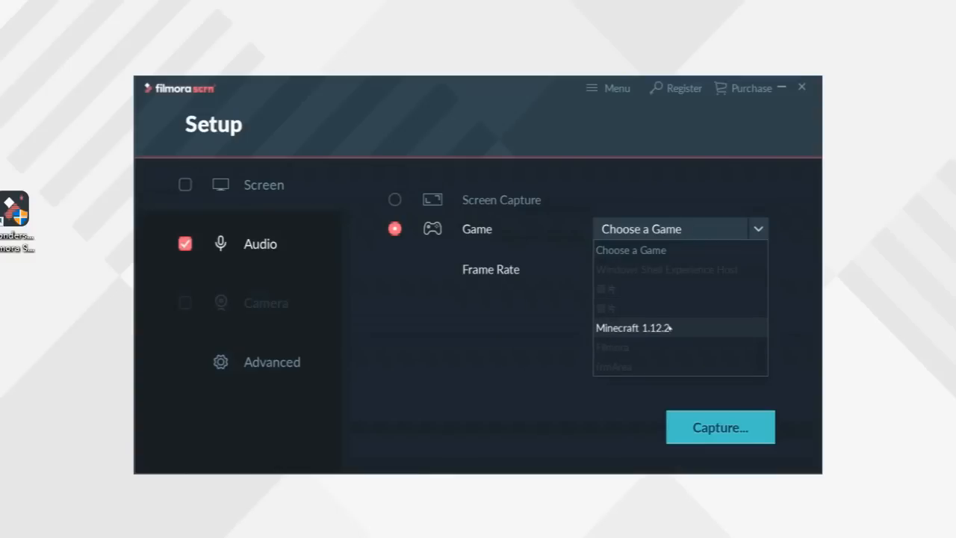
pyautogui.click(634, 327)
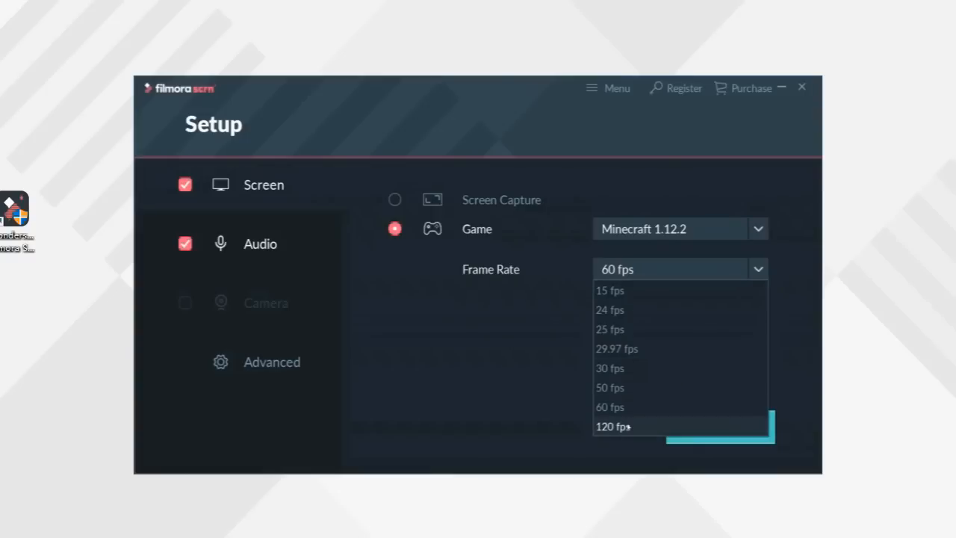
pyautogui.click(612, 425)
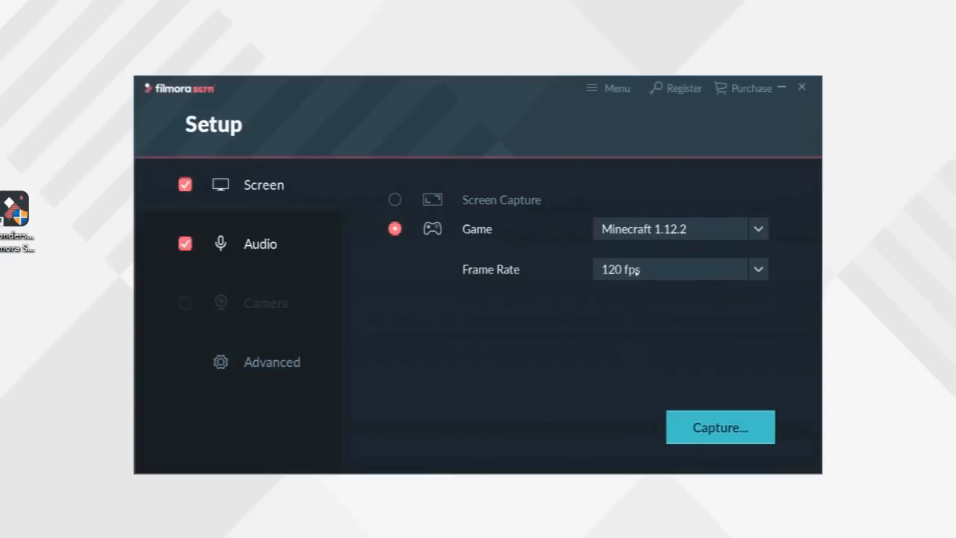
pyautogui.click(678, 269)
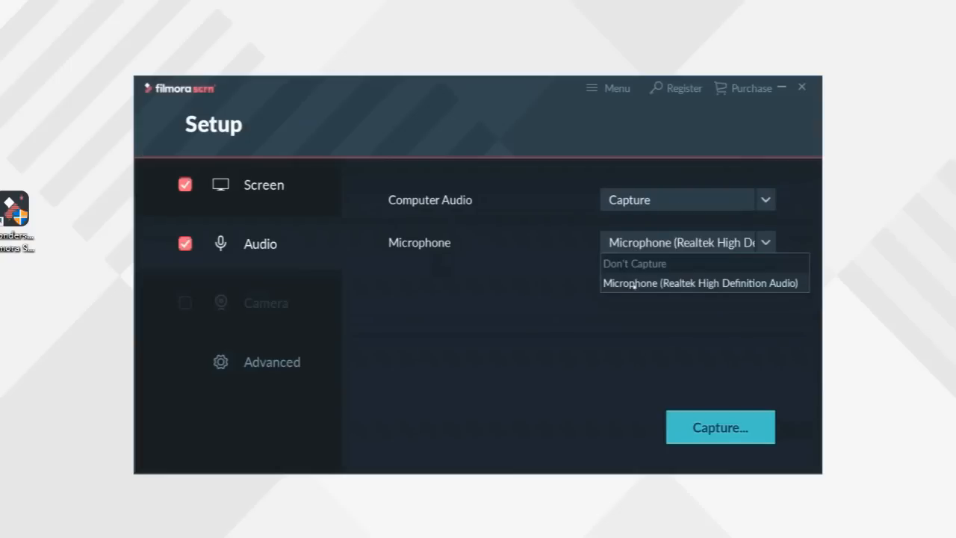
# Use the Realtek microphone, check the F10 Start/Stop hotkey, and bring up the capture panel
pyautogui.click(266, 302)
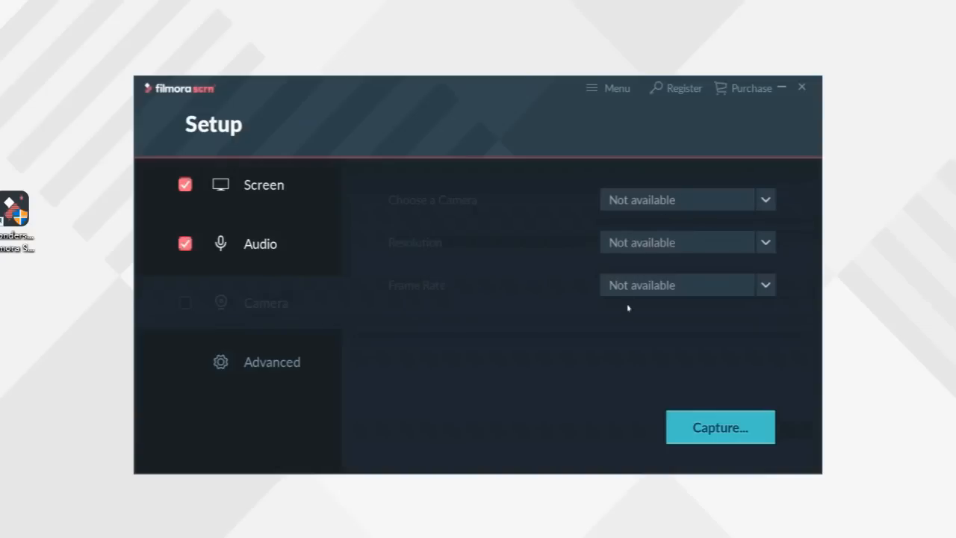
pyautogui.click(272, 363)
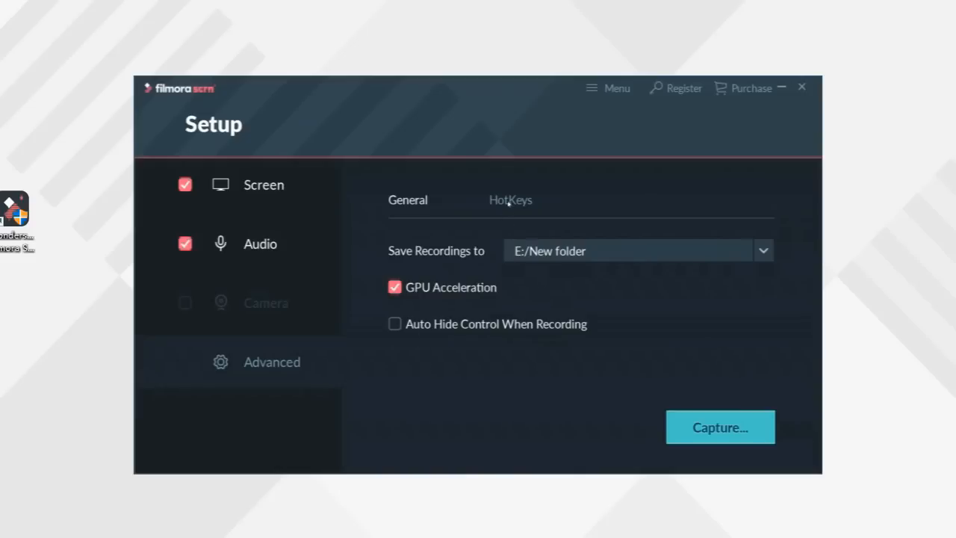
pyautogui.click(511, 200)
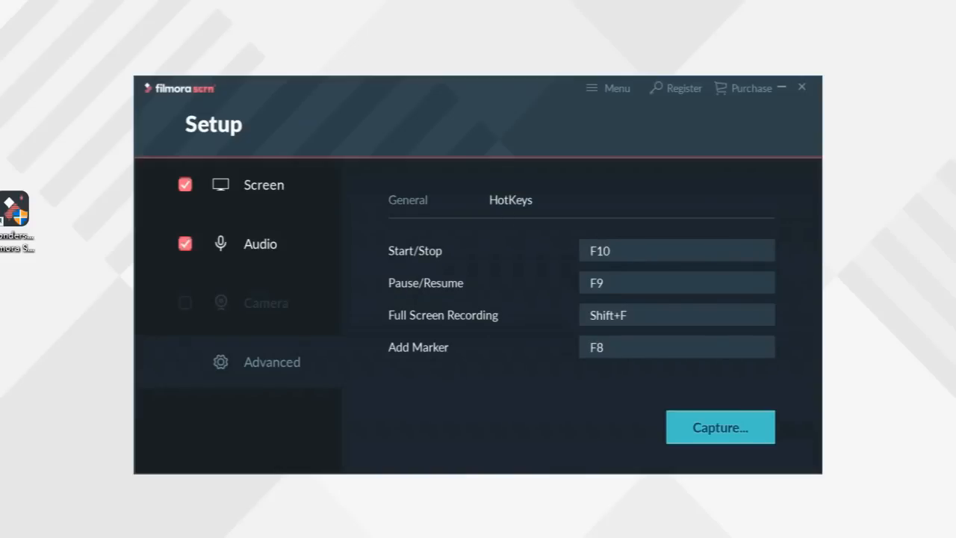
pyautogui.click(675, 251)
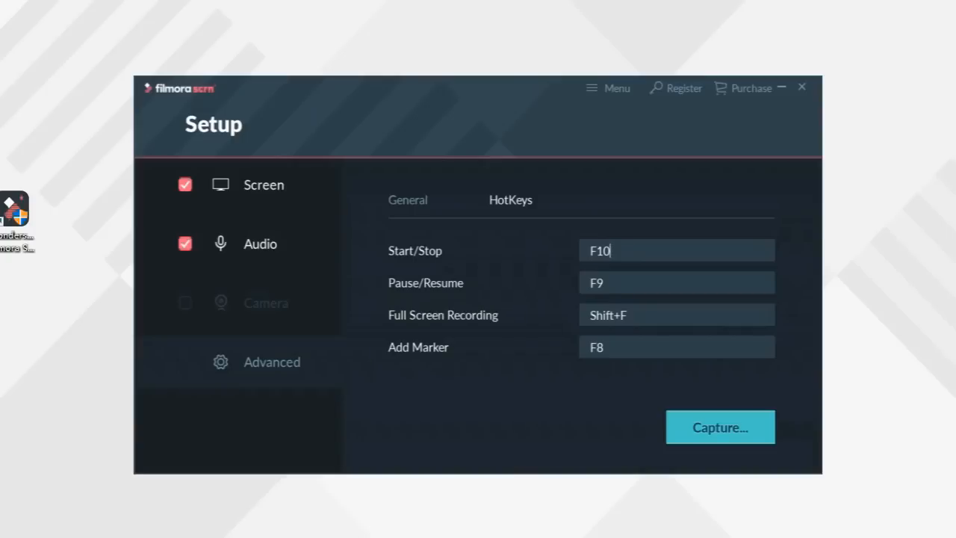
pyautogui.doubleClick(600, 251)
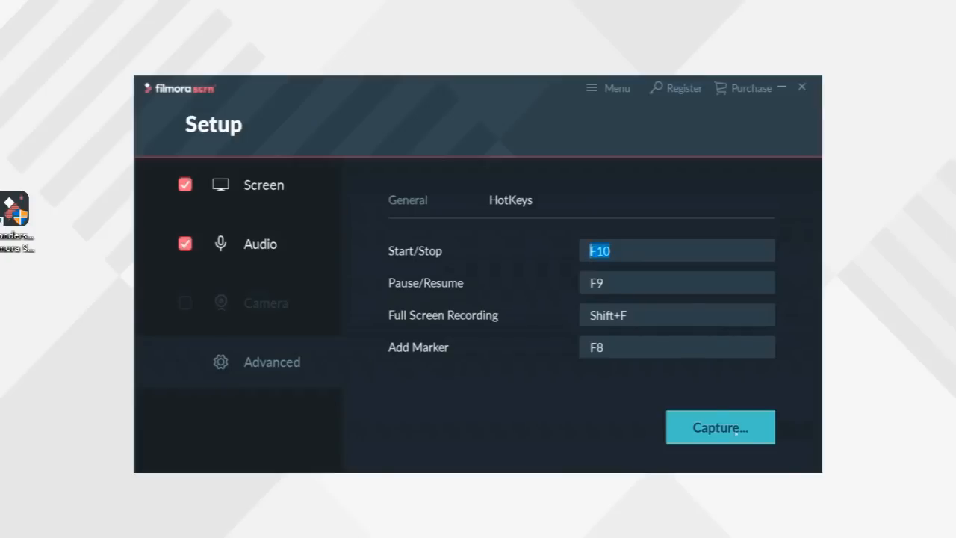
pyautogui.click(720, 428)
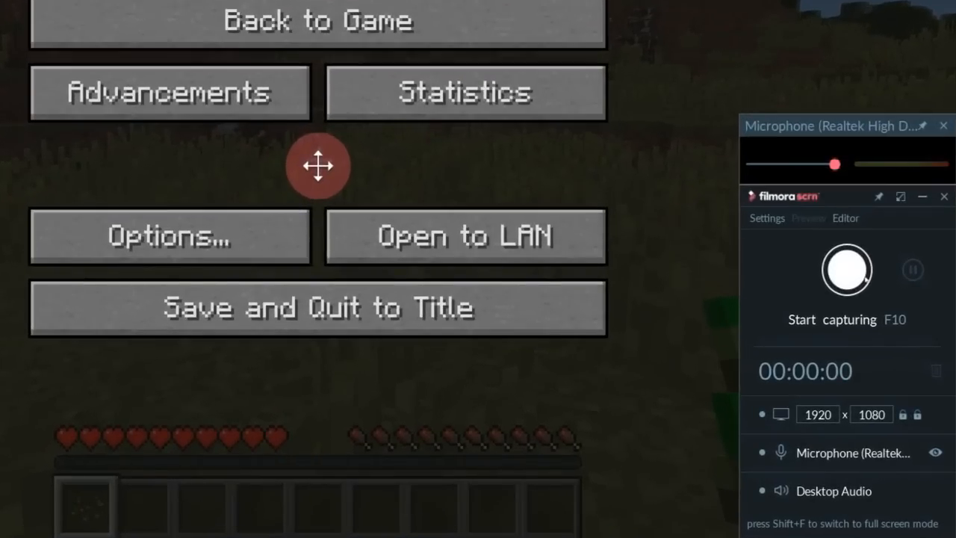
# Start capturing and resume playing Minecraft while recording
pyautogui.click(846, 269)
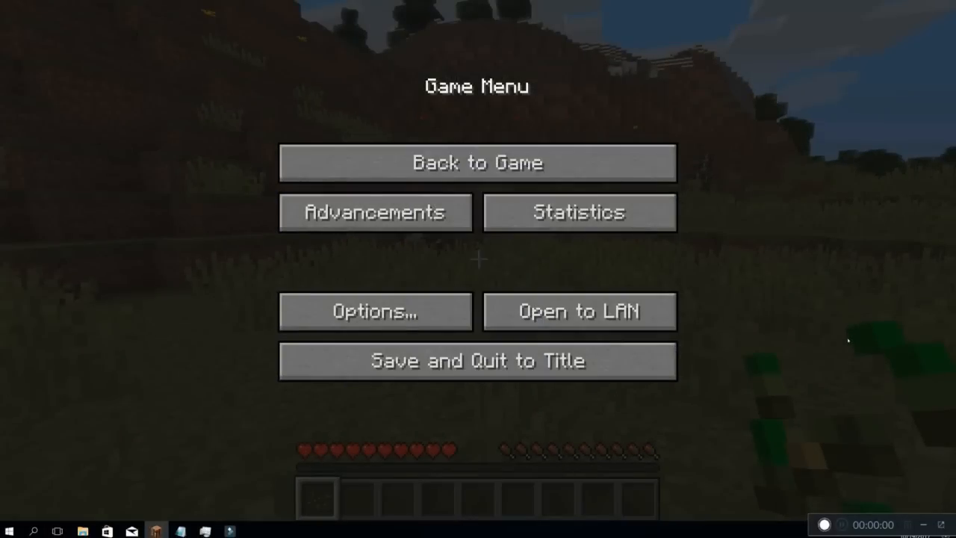
pyautogui.click(478, 161)
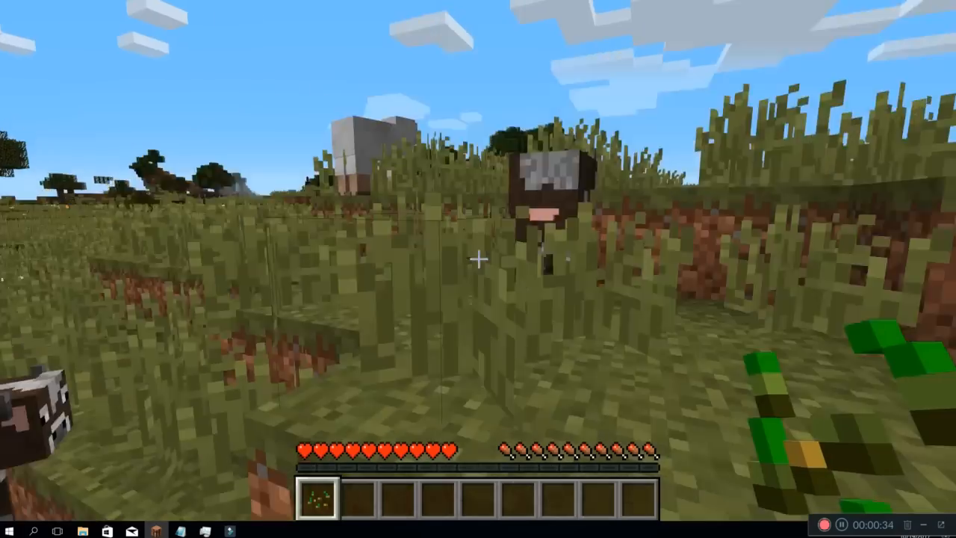
pyautogui.moveTo(478, 269)
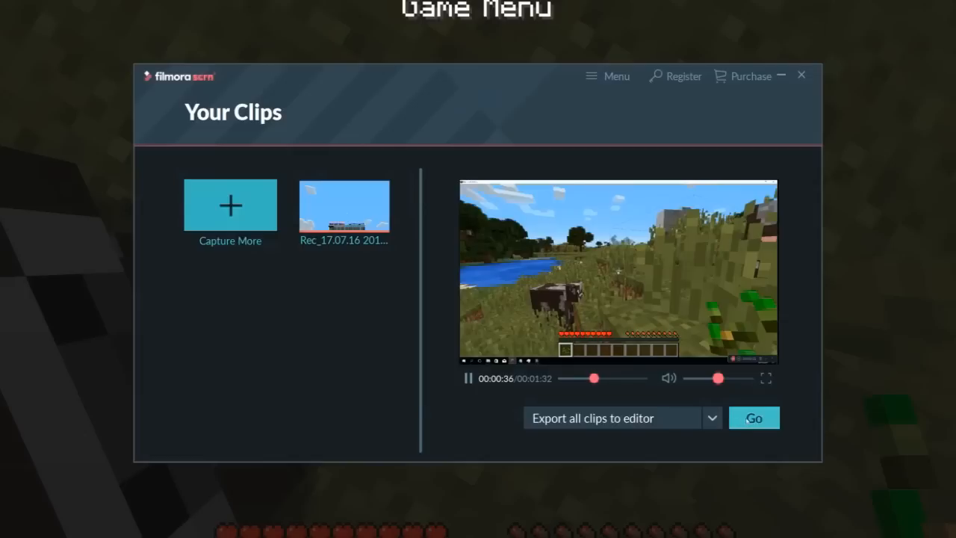
# Send the recorded clip to the editor and place it on the timeline
pyautogui.click(753, 418)
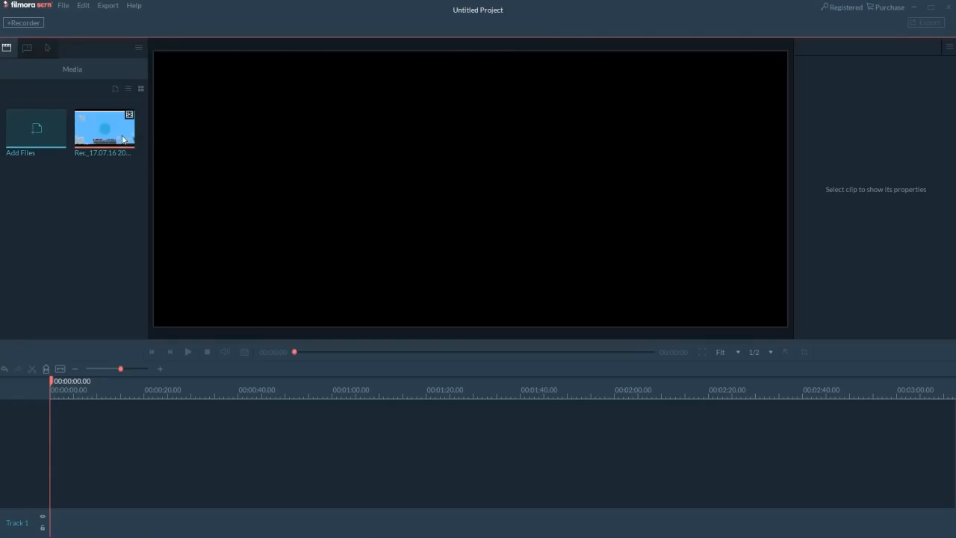
pyautogui.moveTo(104, 131); pyautogui.dragTo(269, 507)
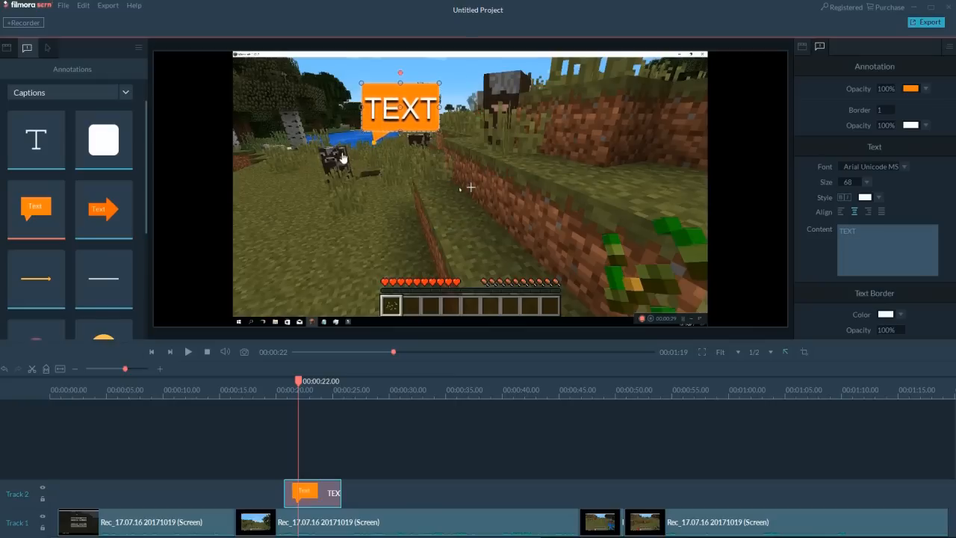
# Change the caption bubble's text to GO!
pyautogui.write('GO!')
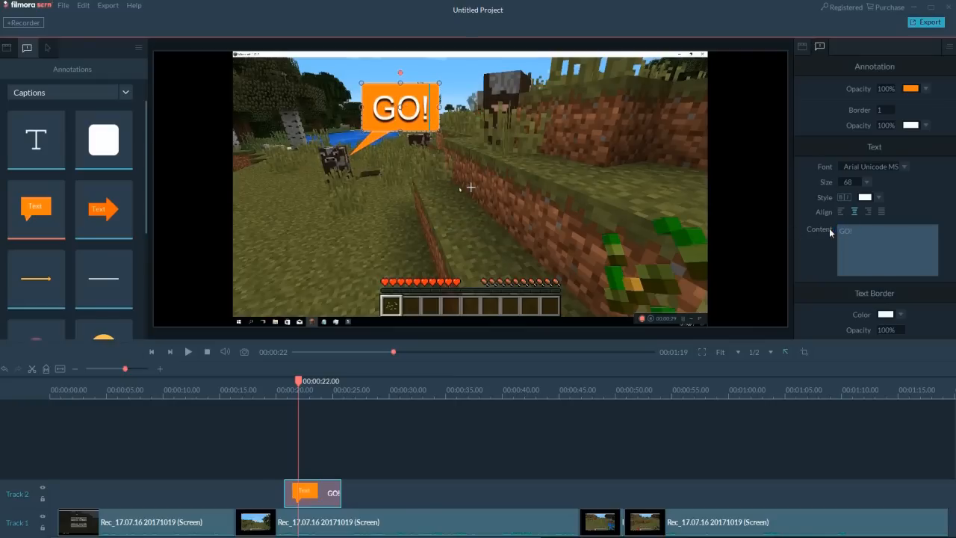
pyautogui.click(899, 283)
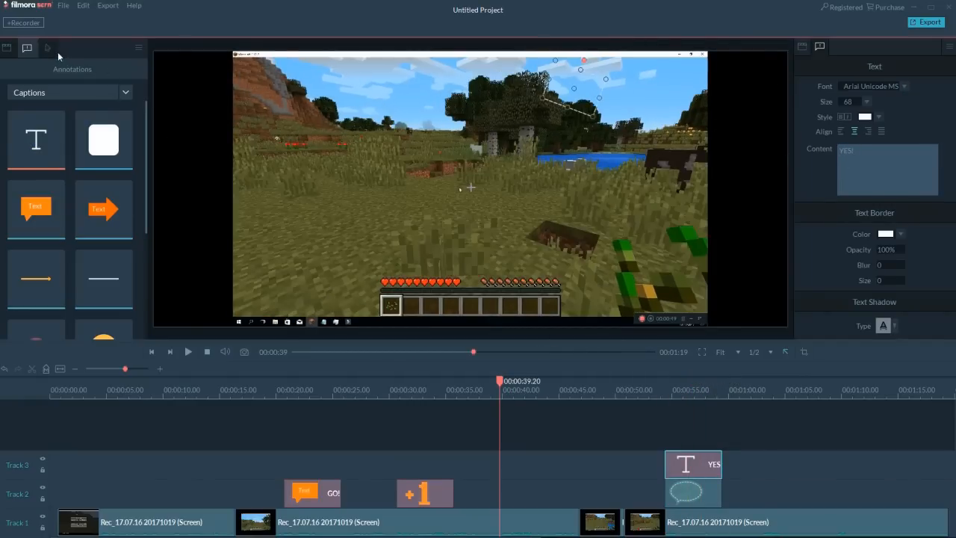
# Show the HotKey Tips settings for the clip
pyautogui.click(48, 48)
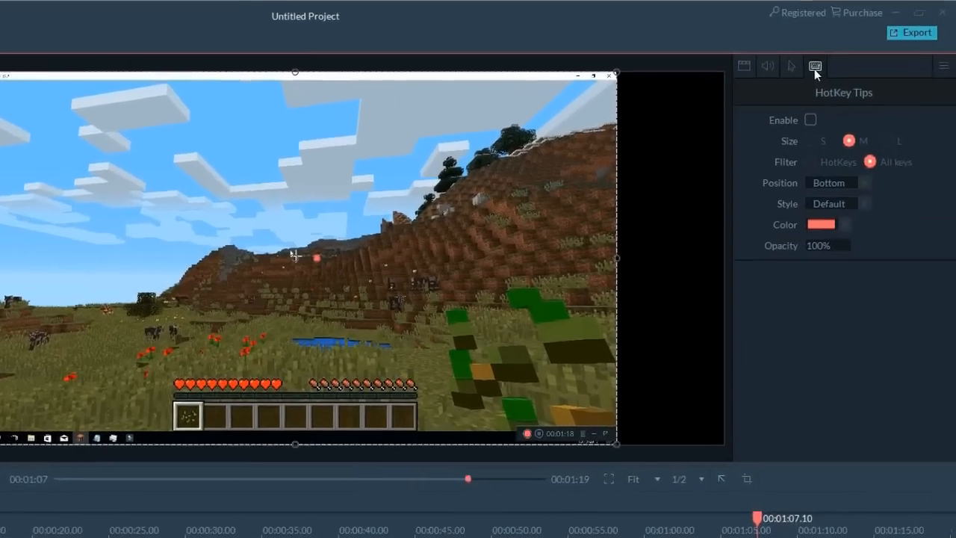
# Enable large keystroke tips at the bottom in hollow-out style, white at 50% opacity
pyautogui.click(809, 120)
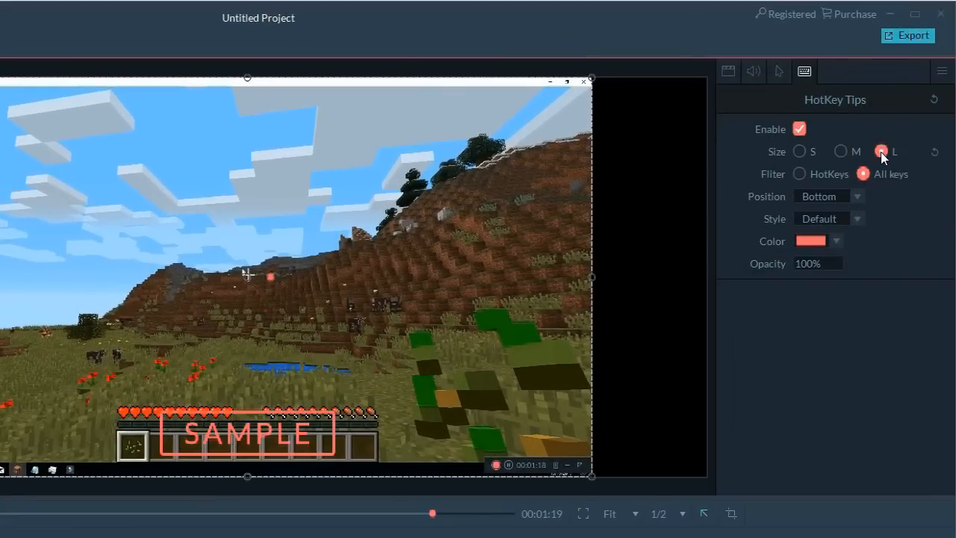
pyautogui.click(858, 197)
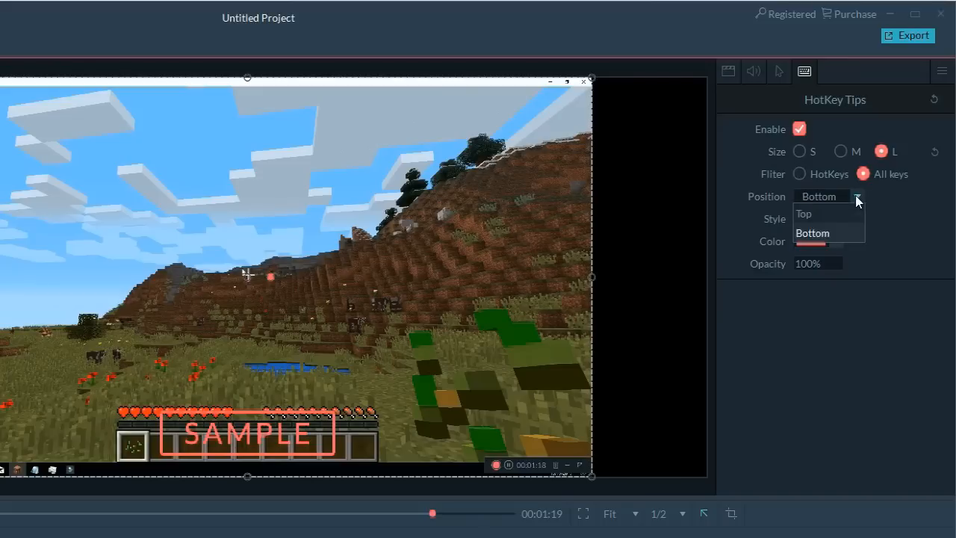
pyautogui.click(812, 233)
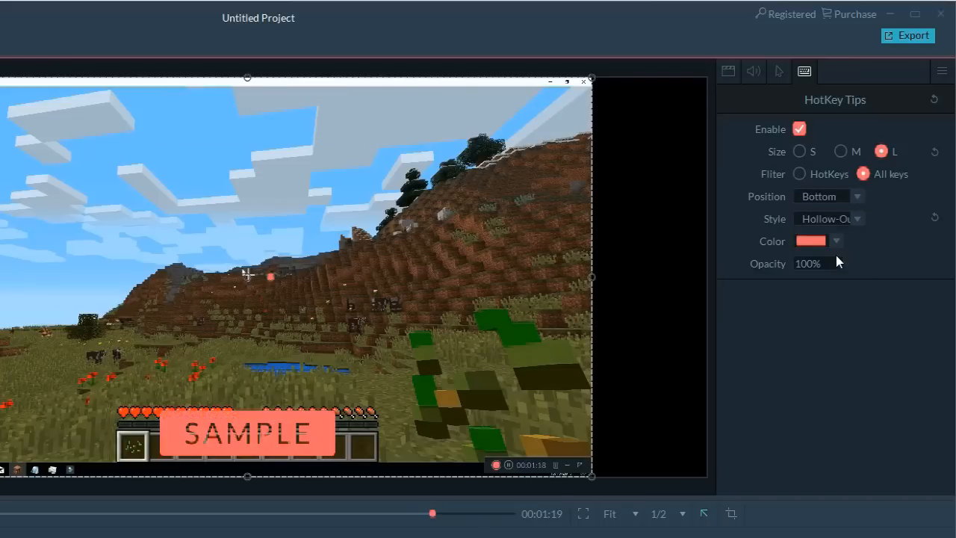
pyautogui.click(810, 241)
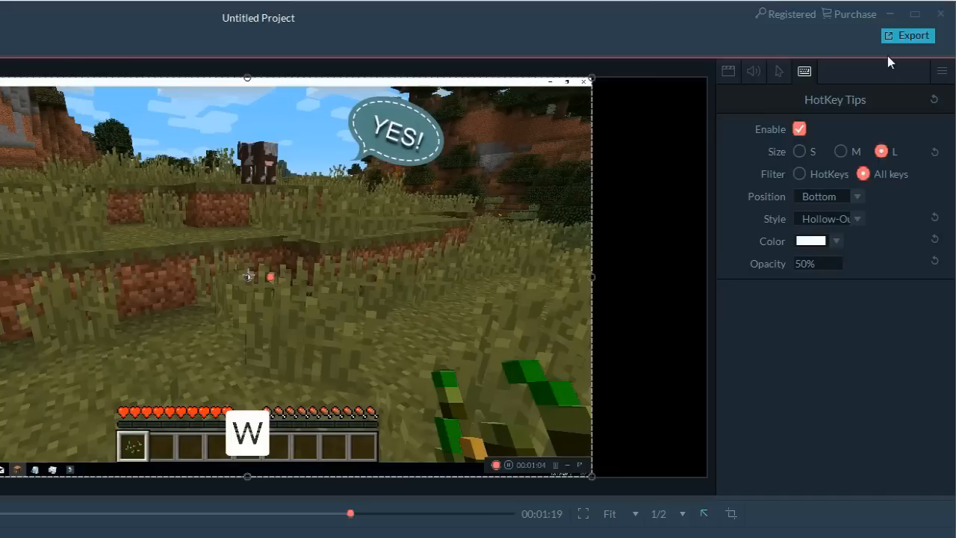
# Export the project as the MP4 file My Video
pyautogui.click(908, 36)
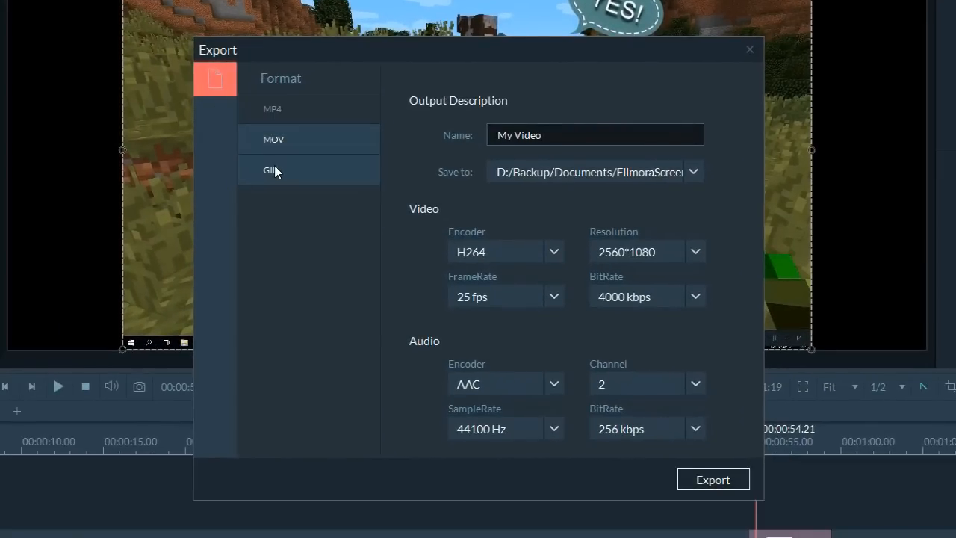
pyautogui.click(272, 107)
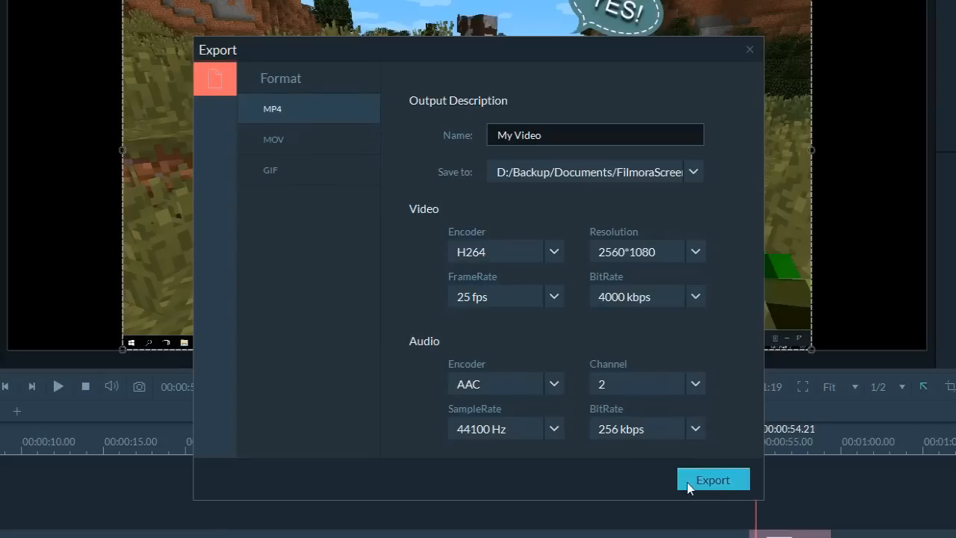
pyautogui.click(712, 479)
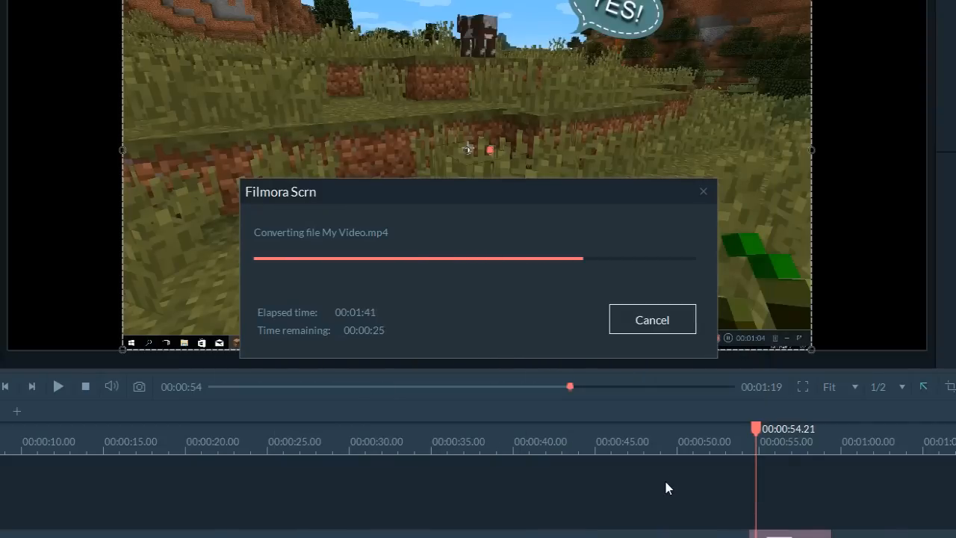